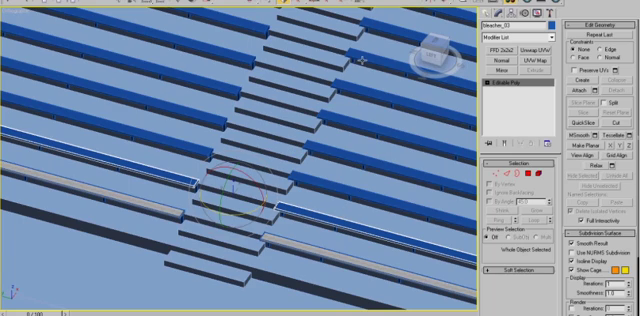
mouse_move(287, 235)
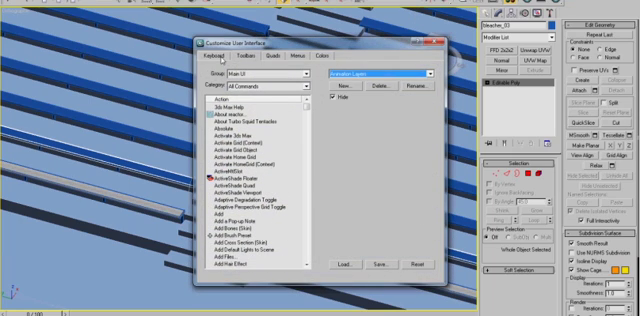
mouse_move(247, 193)
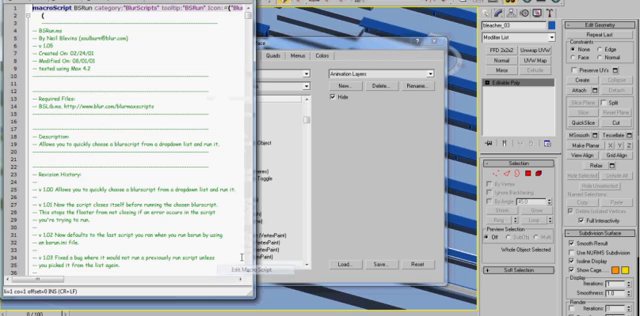
Step: In the MAXScript editor, open a script file from the BlurScripts folder
click(15, 10)
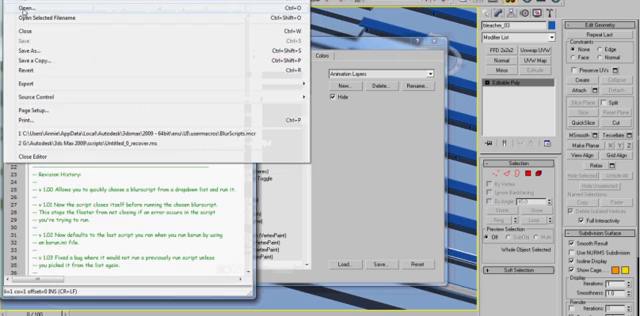
click(18, 14)
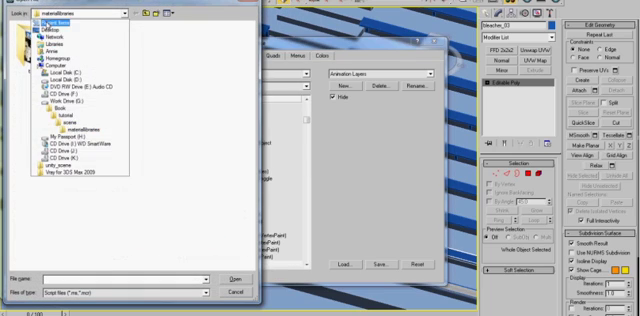
click(60, 16)
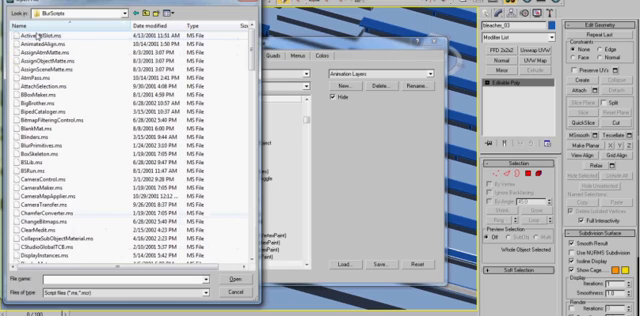
click(40, 162)
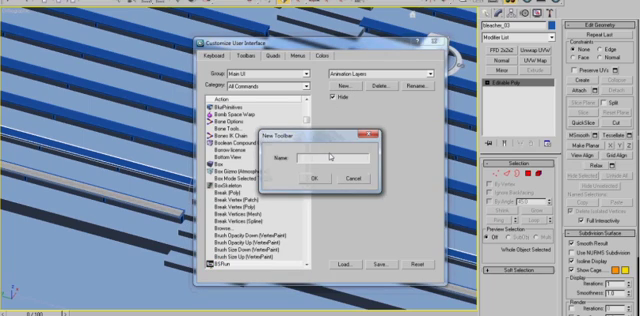
Step: Name the new toolbar 'BS vol' and confirm it
text(BS vol)
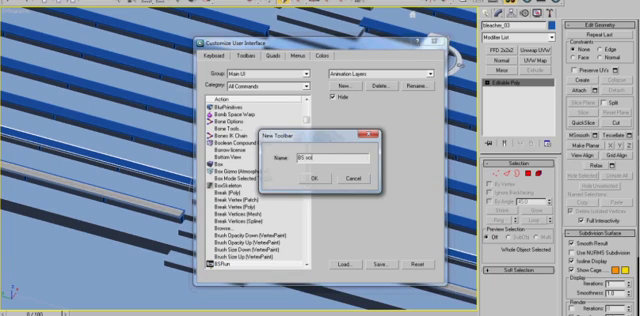
click(316, 177)
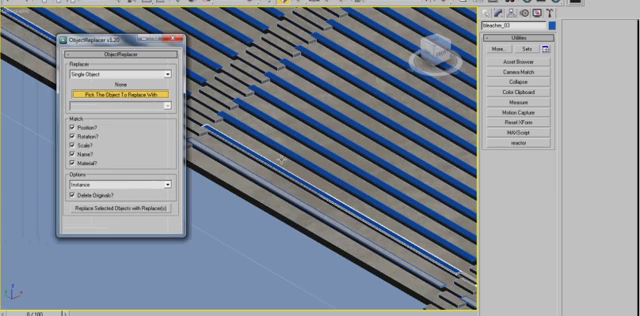
Step: Launch ObjectReplacer with Single Object and Instance replacement options
click(118, 87)
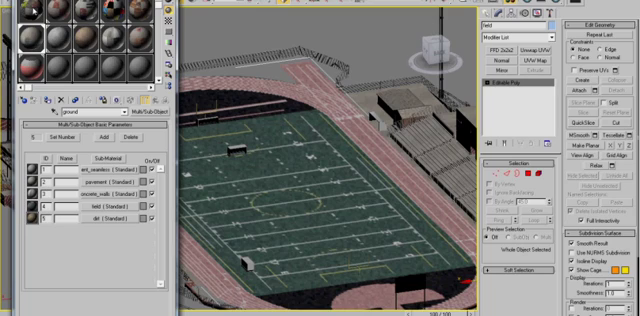
mouse_move(30, 12)
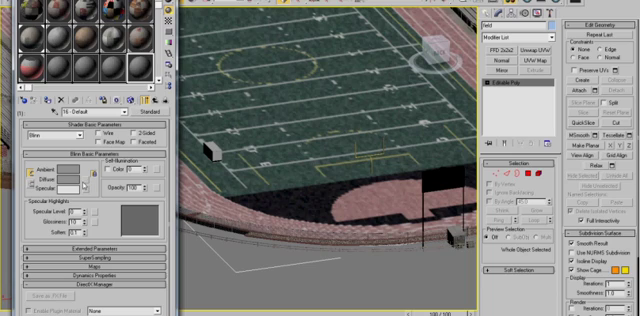
mouse_move(82, 187)
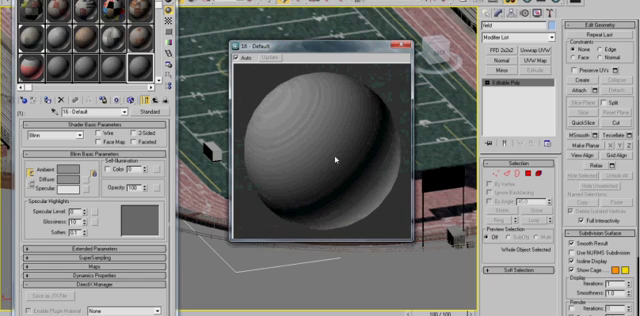
mouse_move(338, 152)
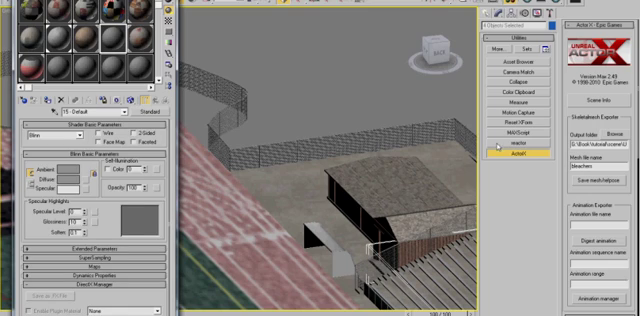
mouse_move(290, 165)
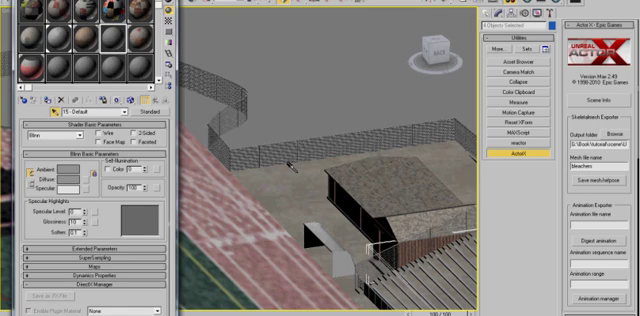